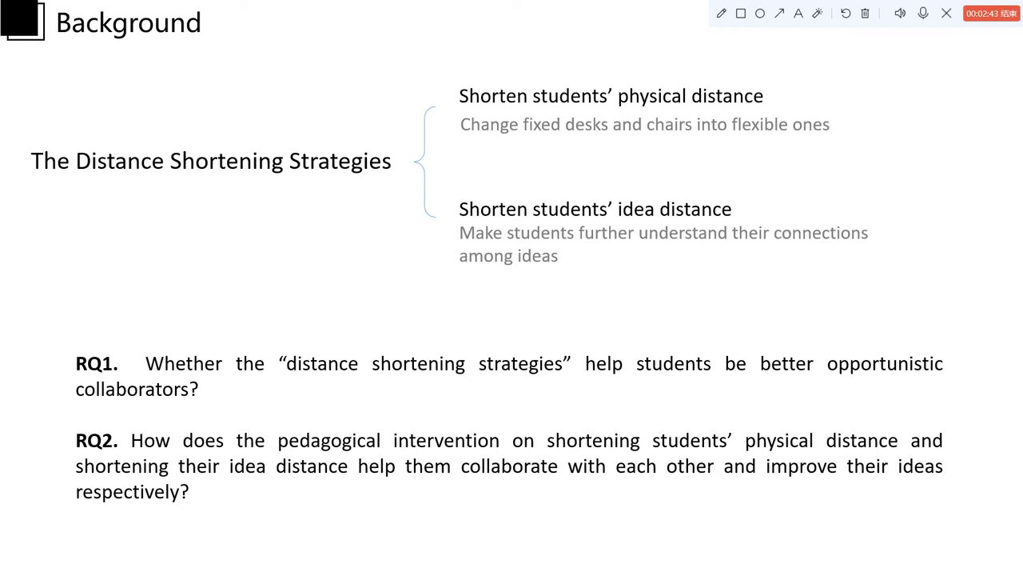
Step: Advance the slide show from Background to the Methodology slide with subjects and data-analysis table
key(right)
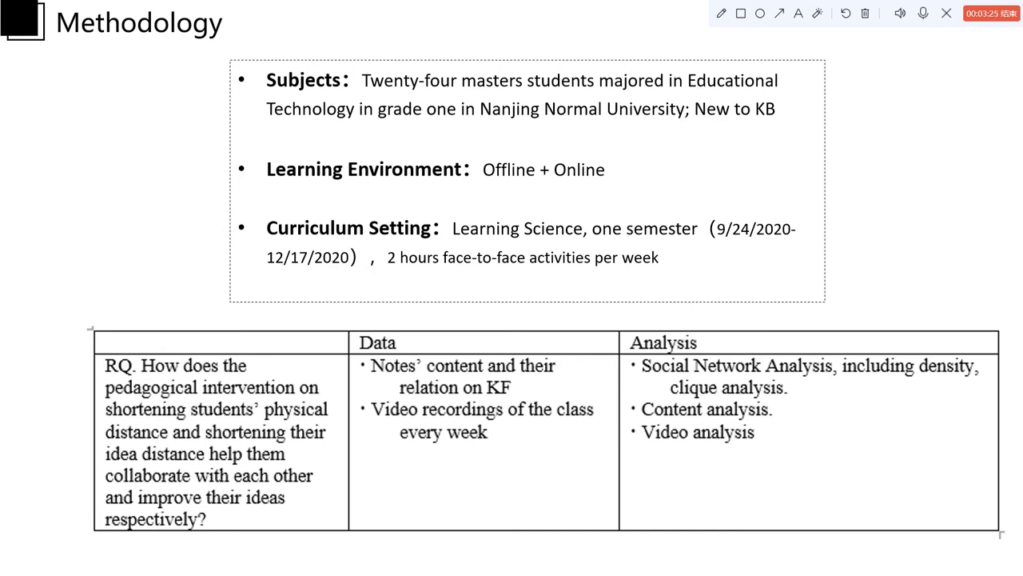
key(Right)
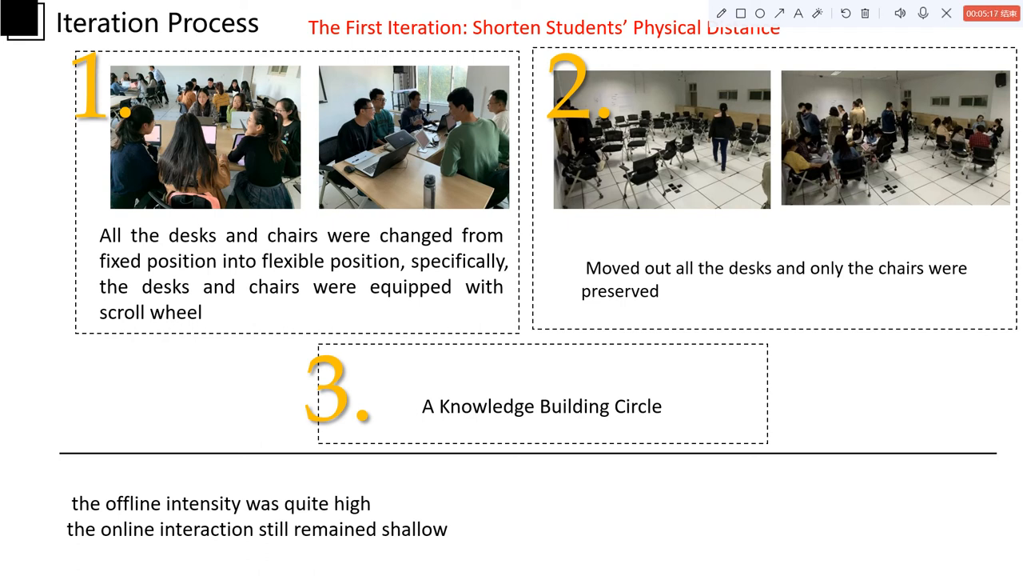
Step: Advance to the Second Iteration slide on shortening idea distance with KBDeX networks
key(right)
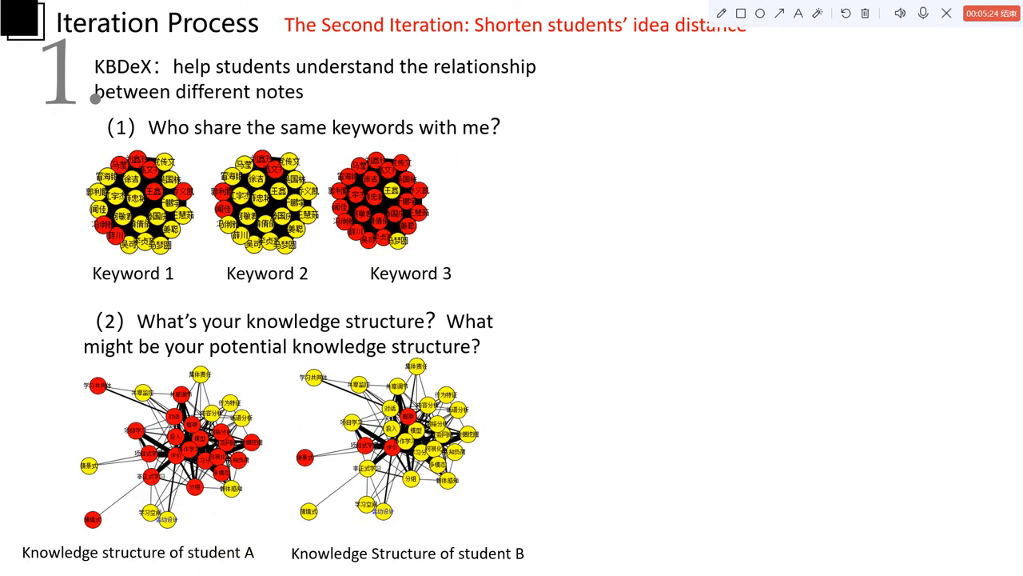